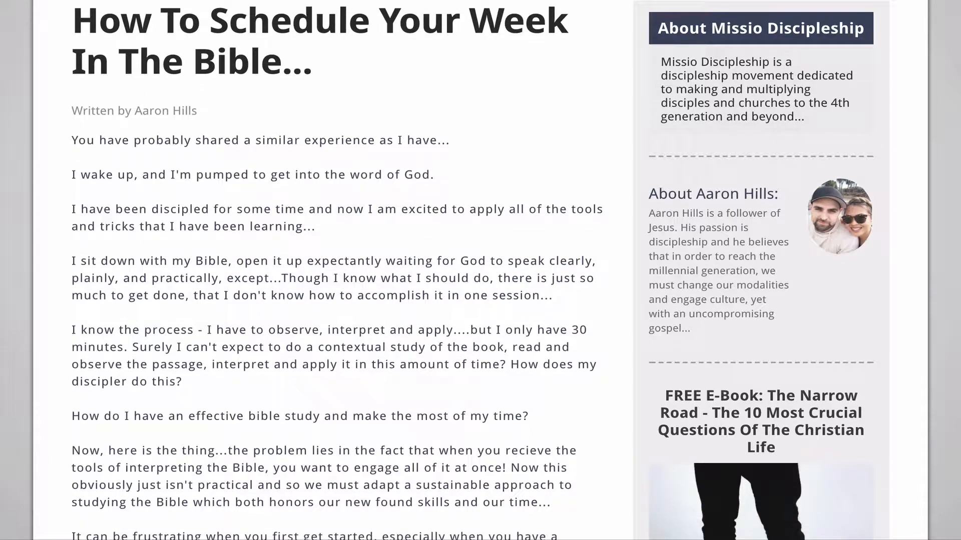
scroll(down, 3)
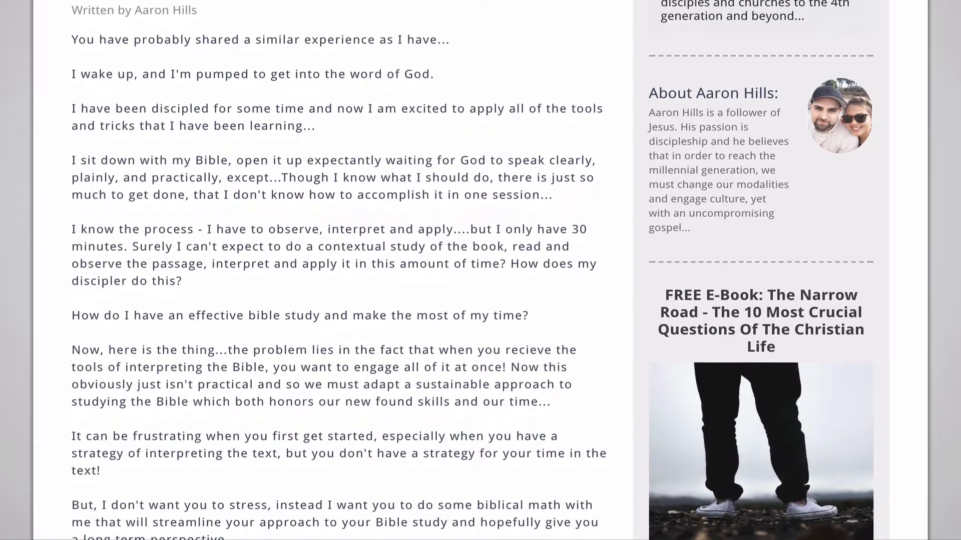
scroll(down, 3)
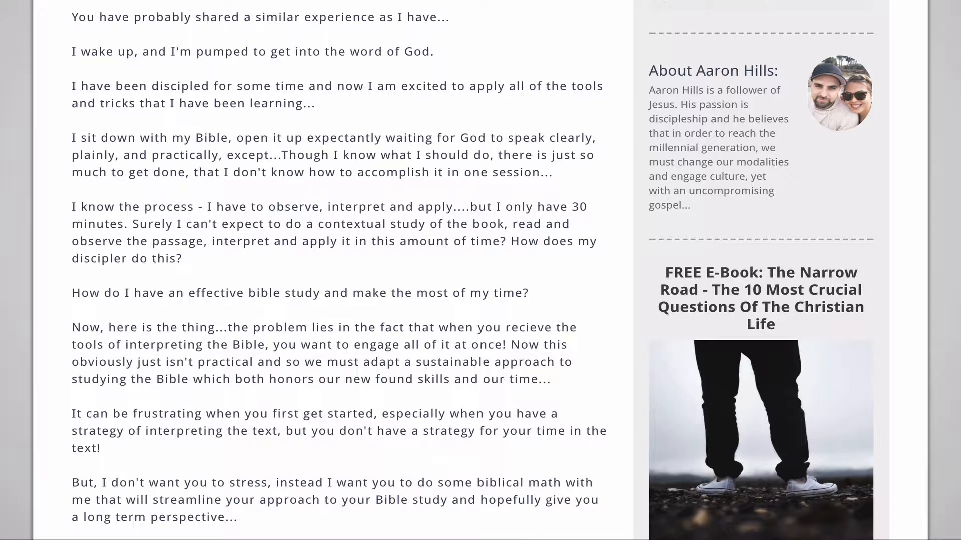
scroll(down, 3)
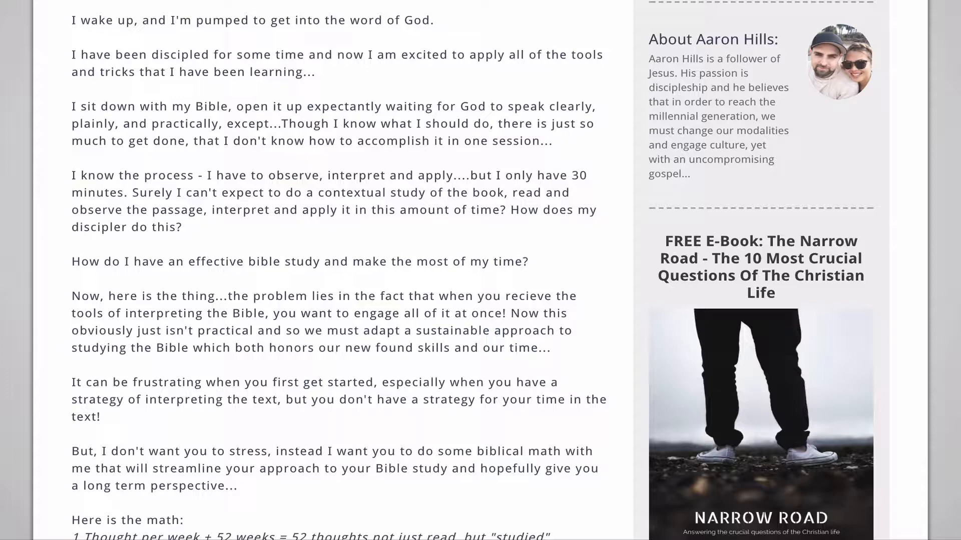
scroll(down, 3)
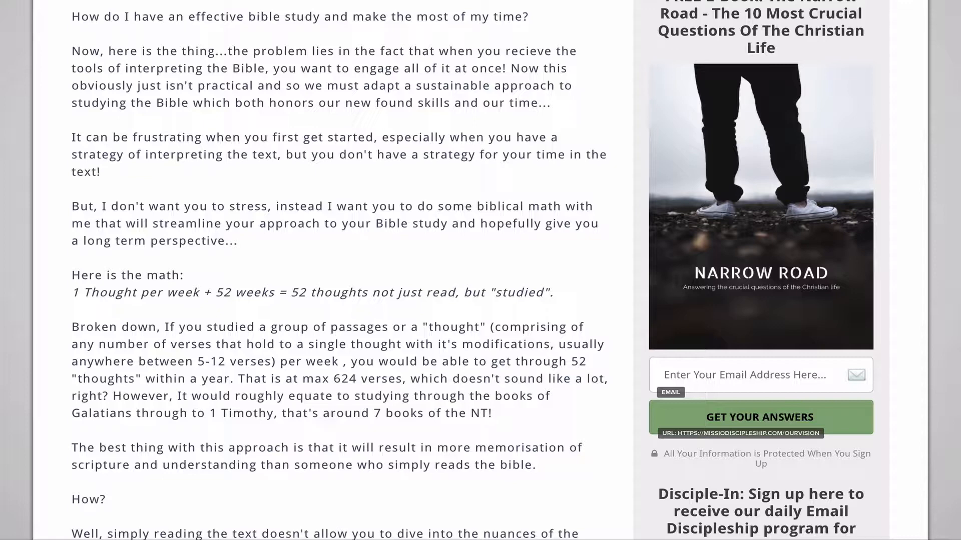
scroll(down, 3)
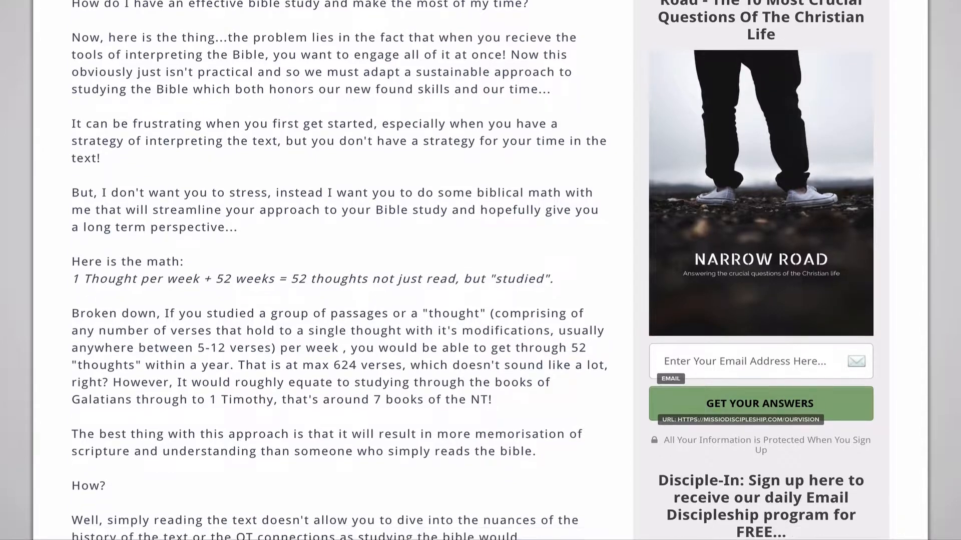
scroll(down, 3)
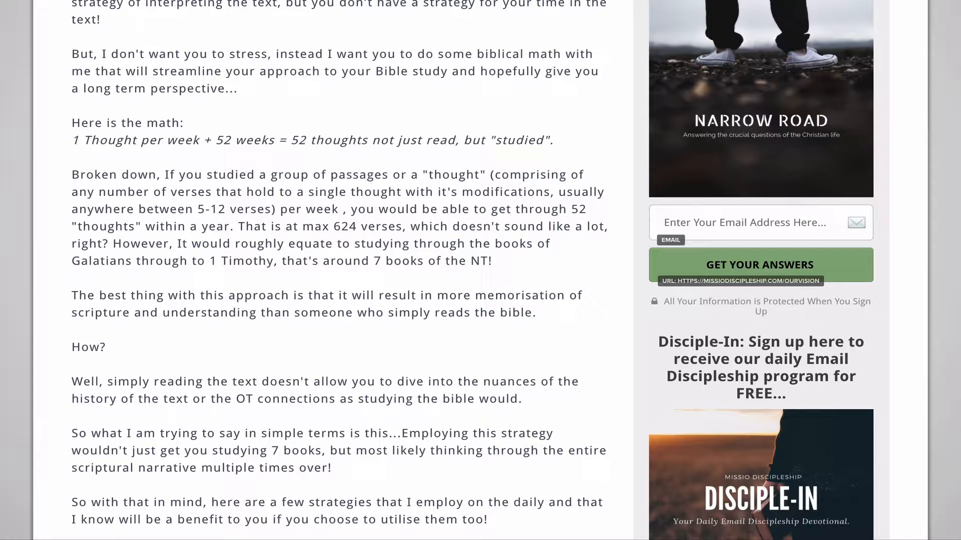
scroll(down, 3)
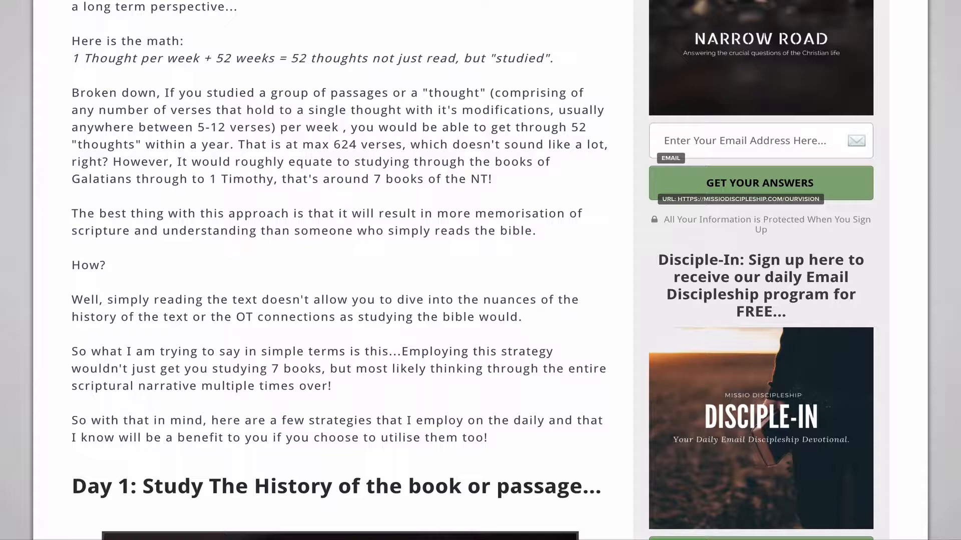
scroll(down, 3)
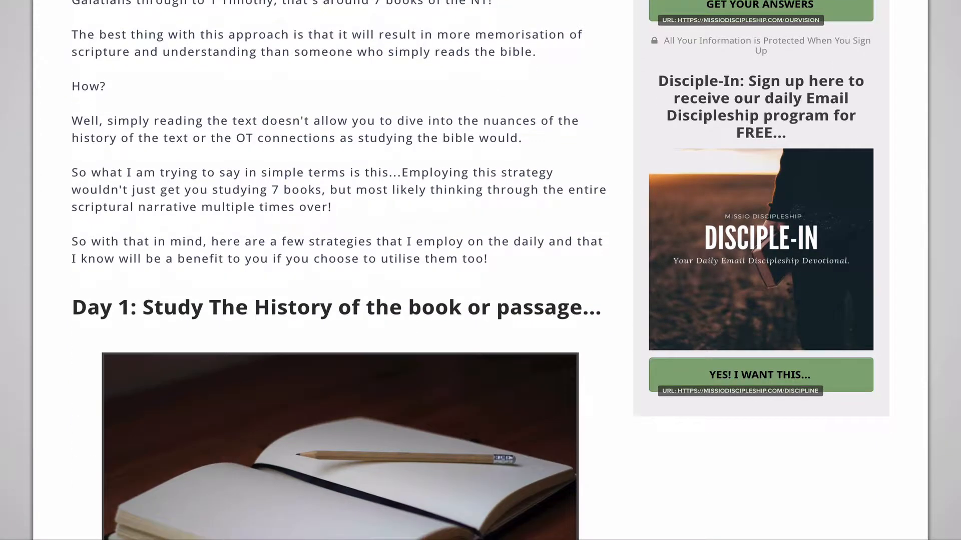
scroll(down, 3)
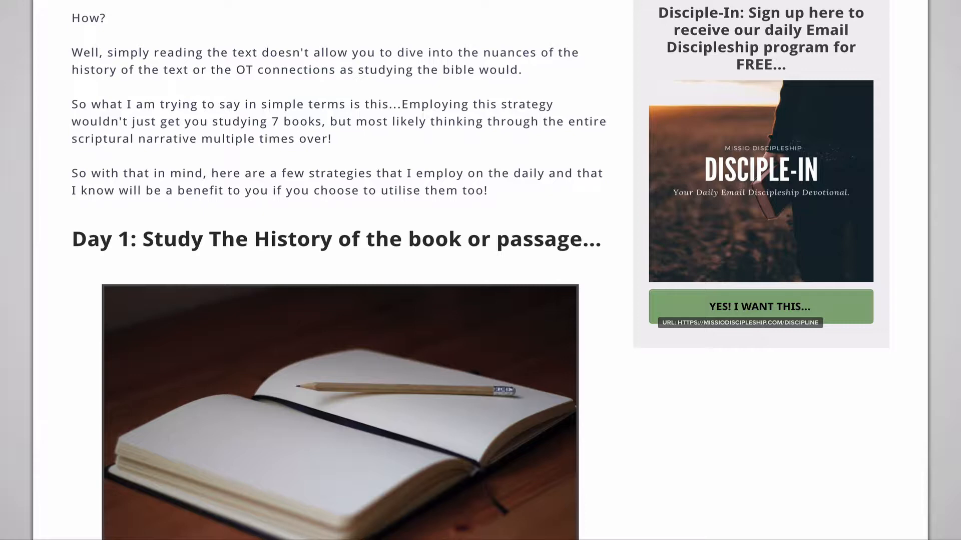
scroll(down, 3)
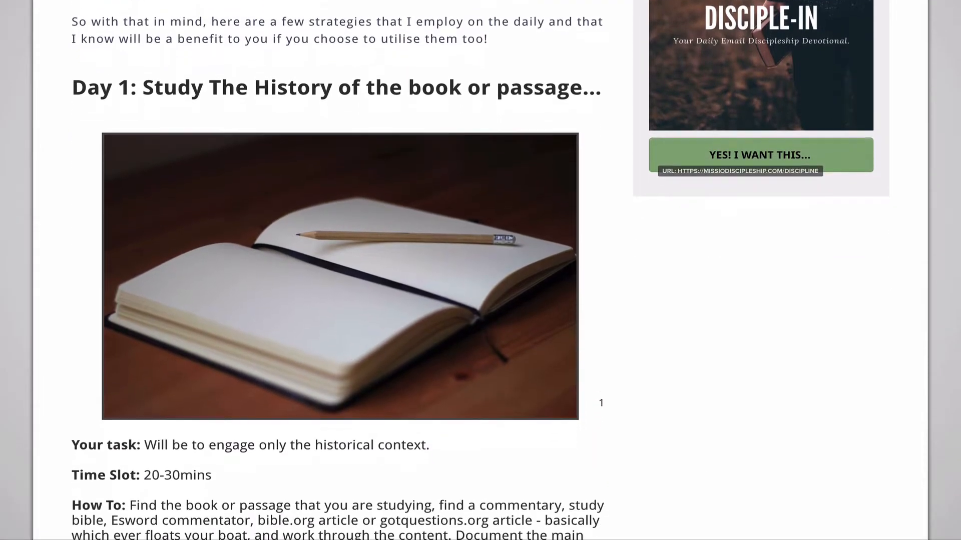
scroll(down, 3)
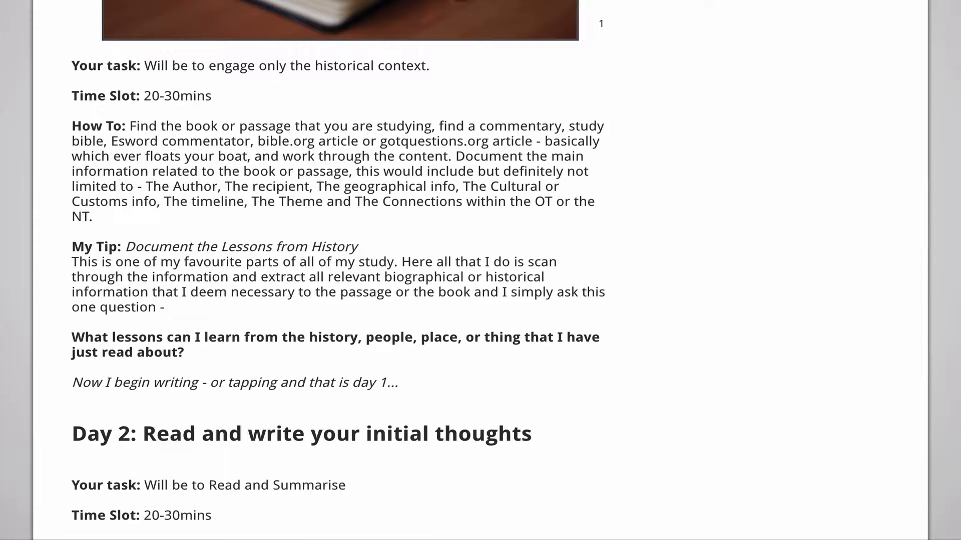
scroll(down, 3)
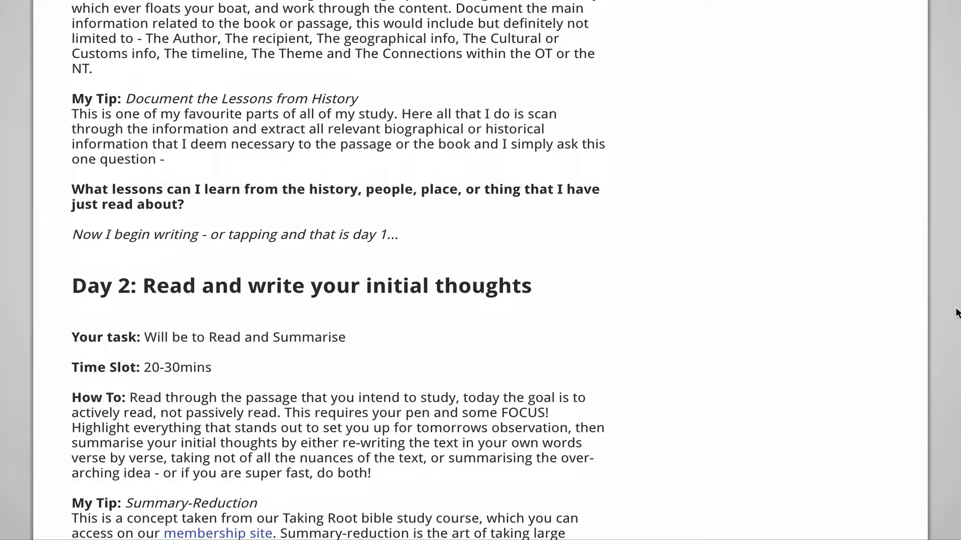
scroll(down, 3)
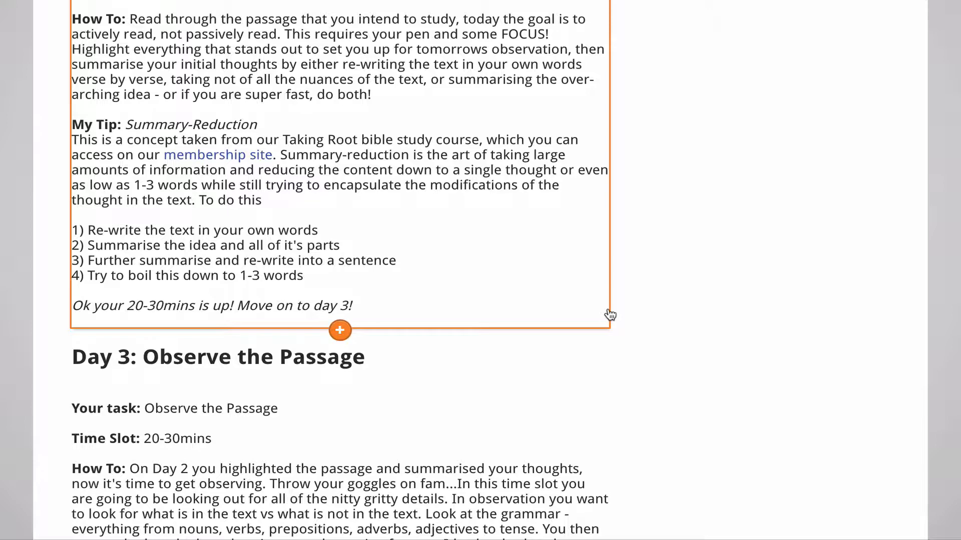
scroll(down, 3)
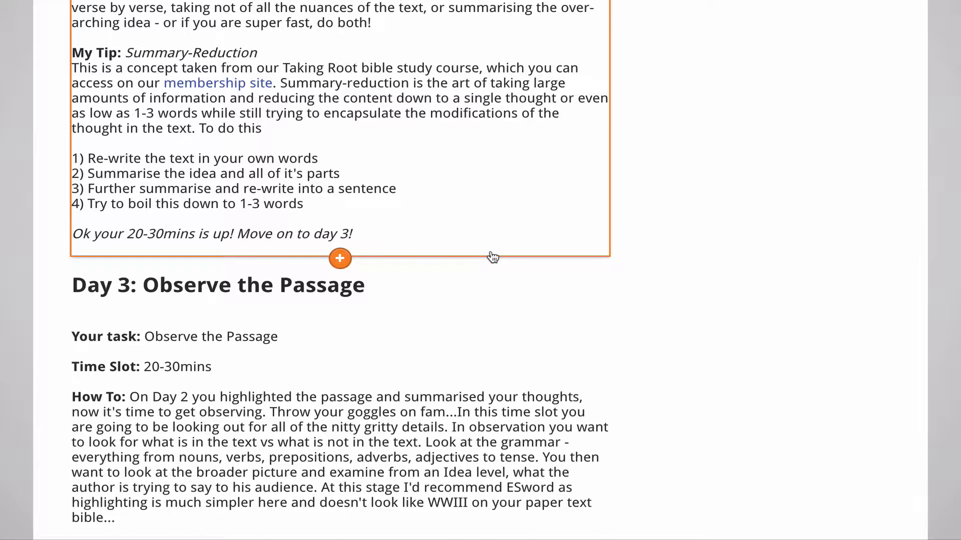
scroll(down, 3)
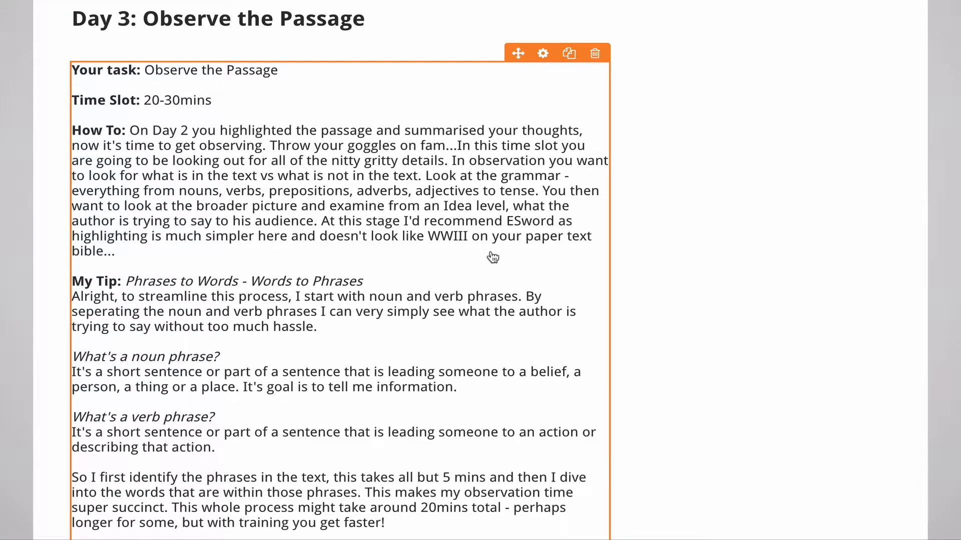
scroll(down, 3)
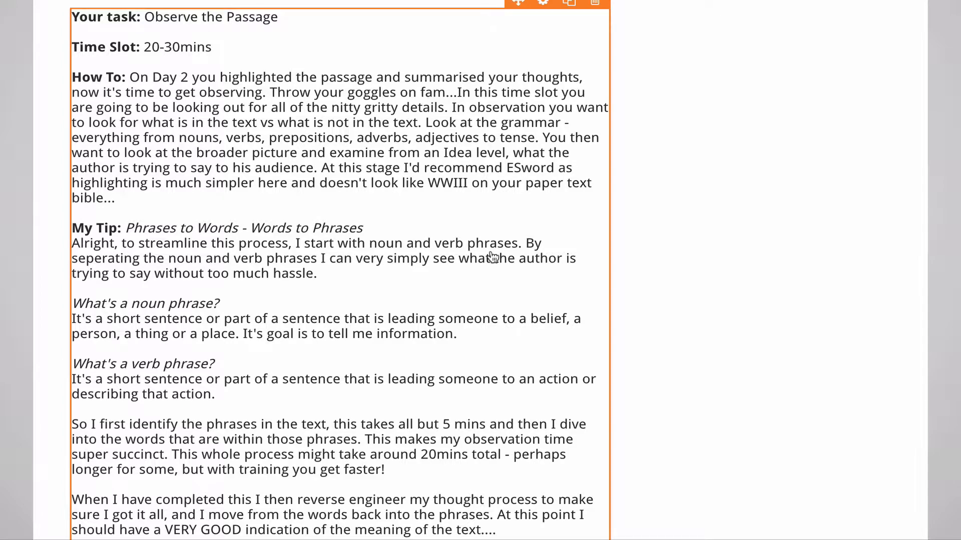
scroll(down, 3)
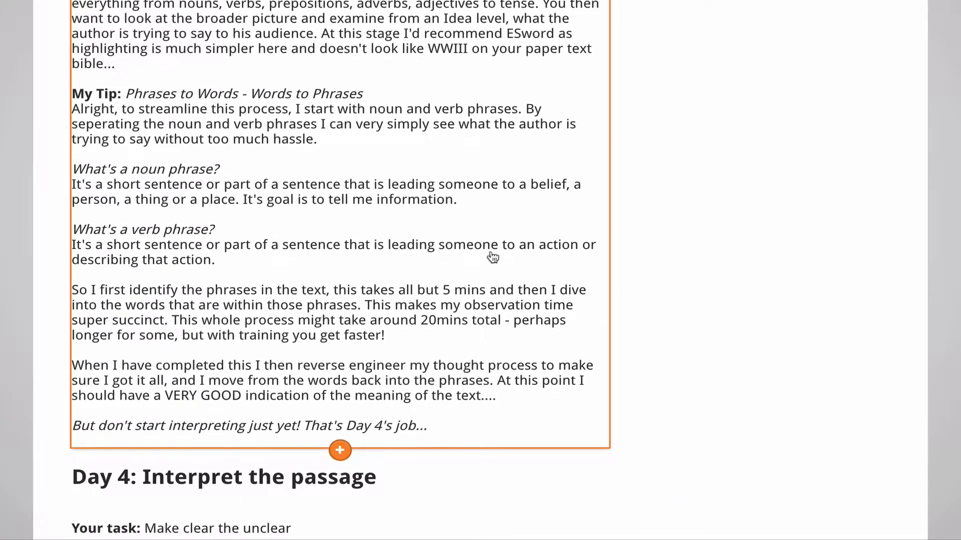
scroll(down, 3)
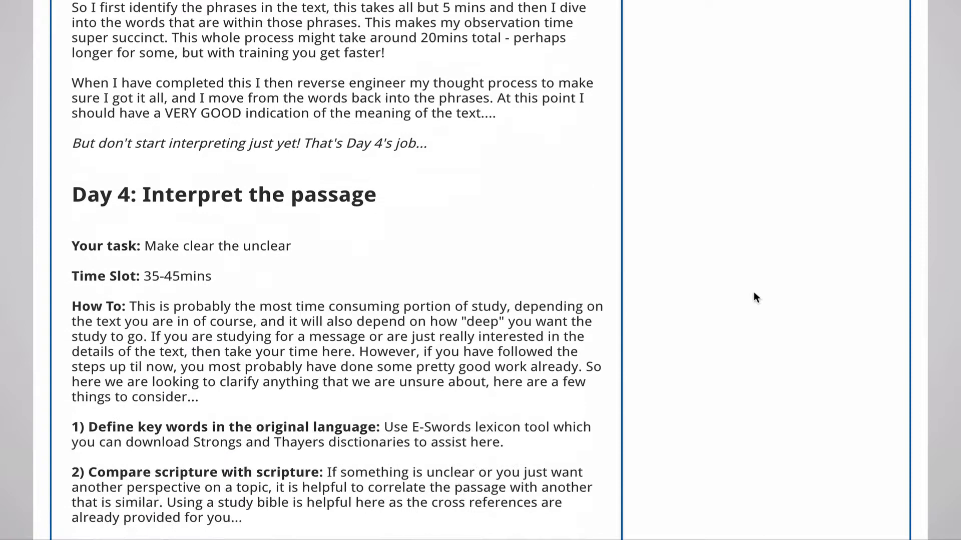
scroll(down, 3)
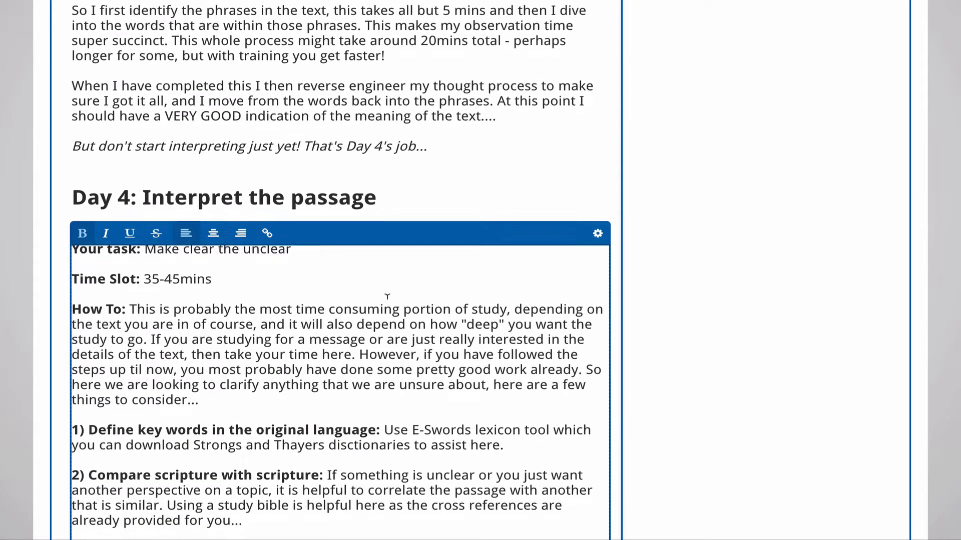
scroll(down, 3)
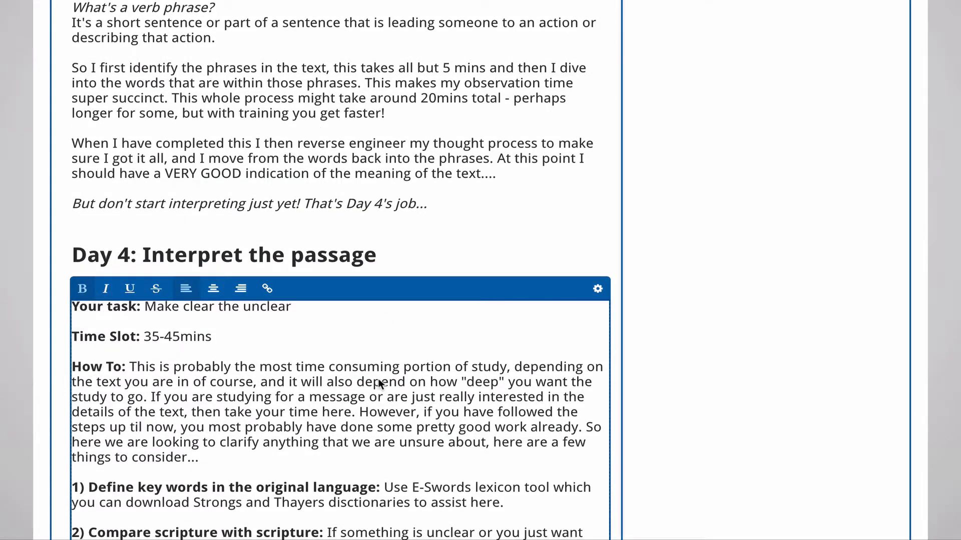
scroll(down, 3)
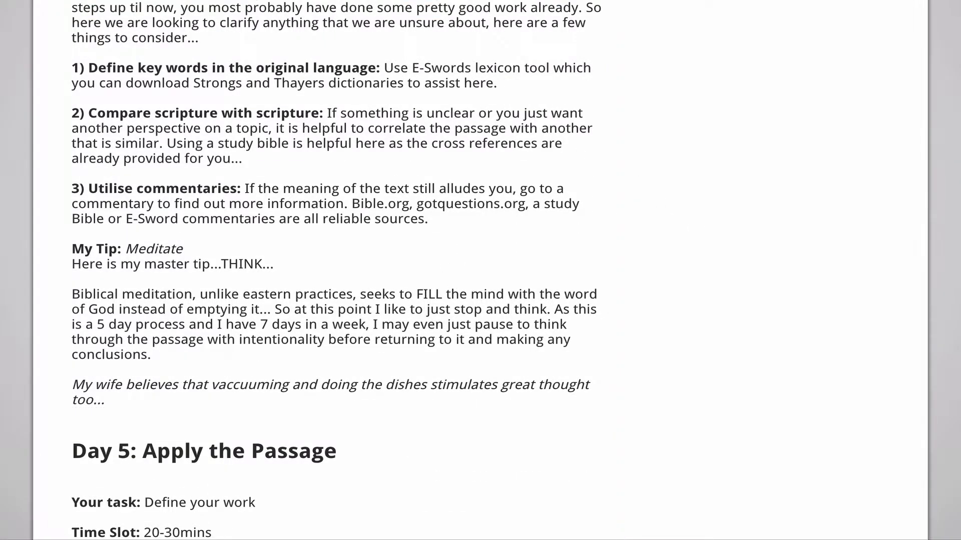
scroll(down, 3)
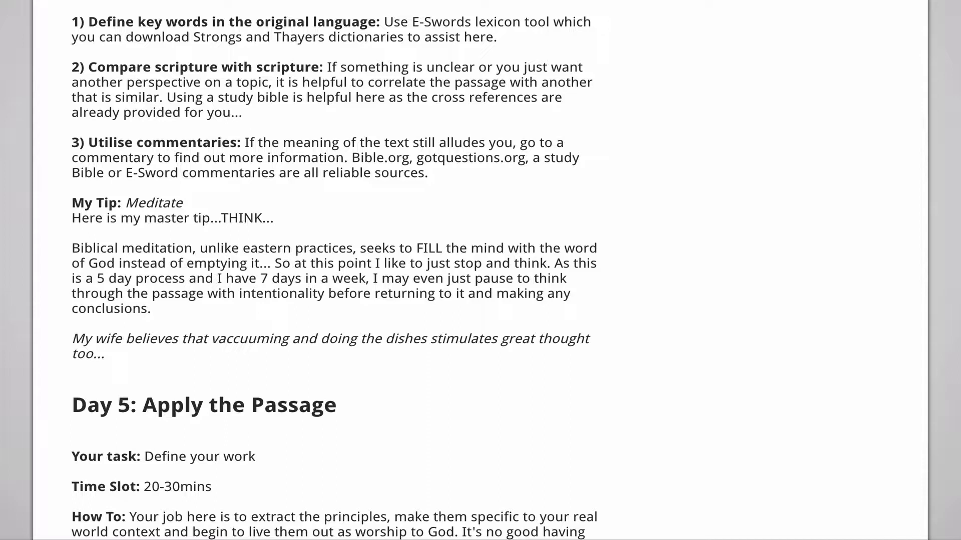
scroll(down, 3)
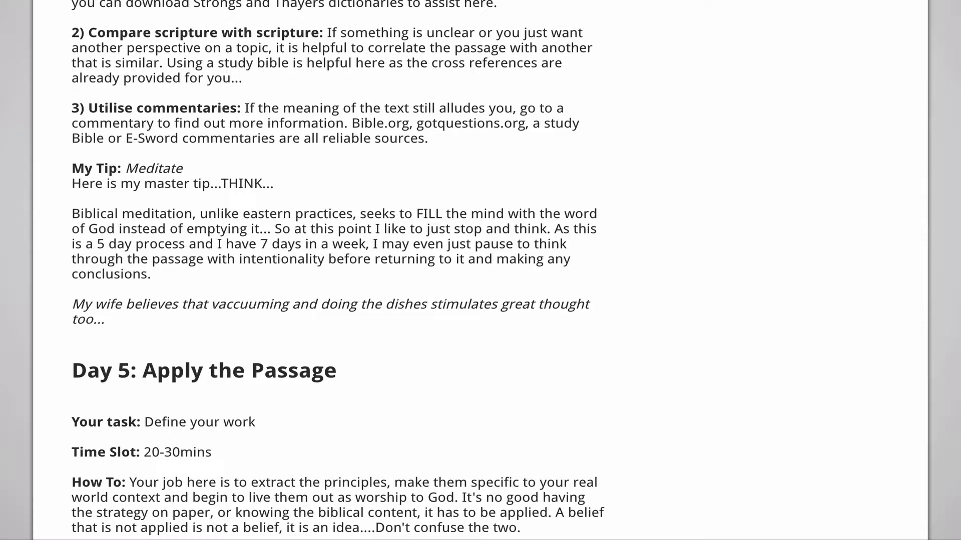
scroll(down, 3)
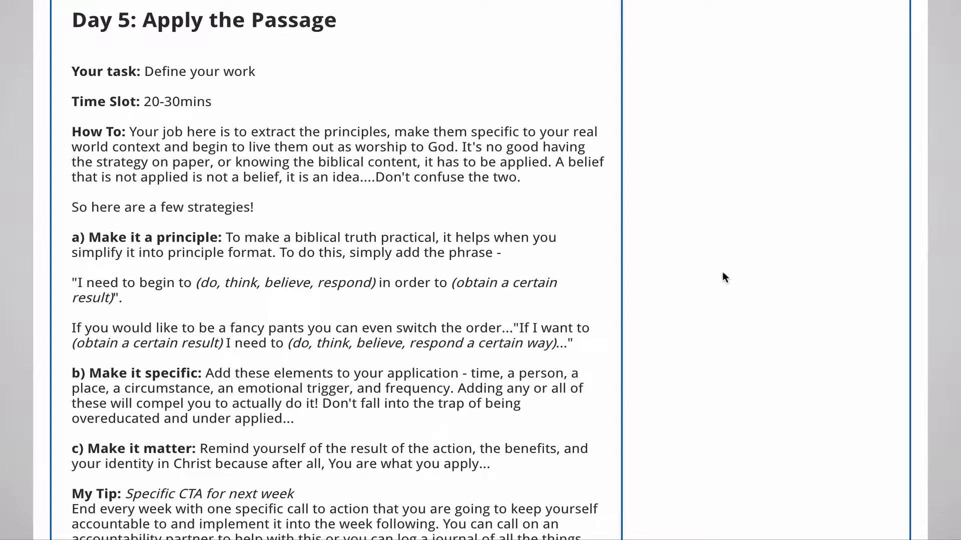
scroll(down, 3)
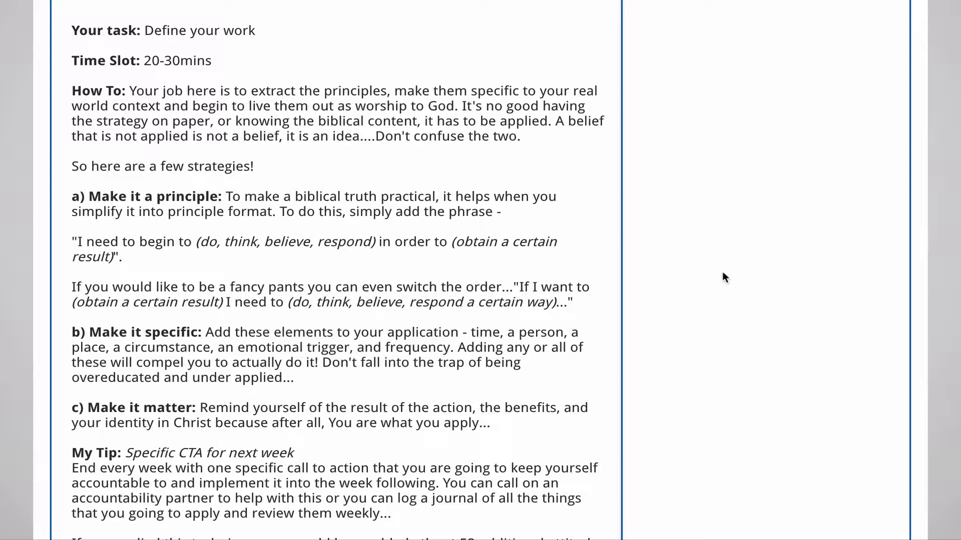
scroll(down, 3)
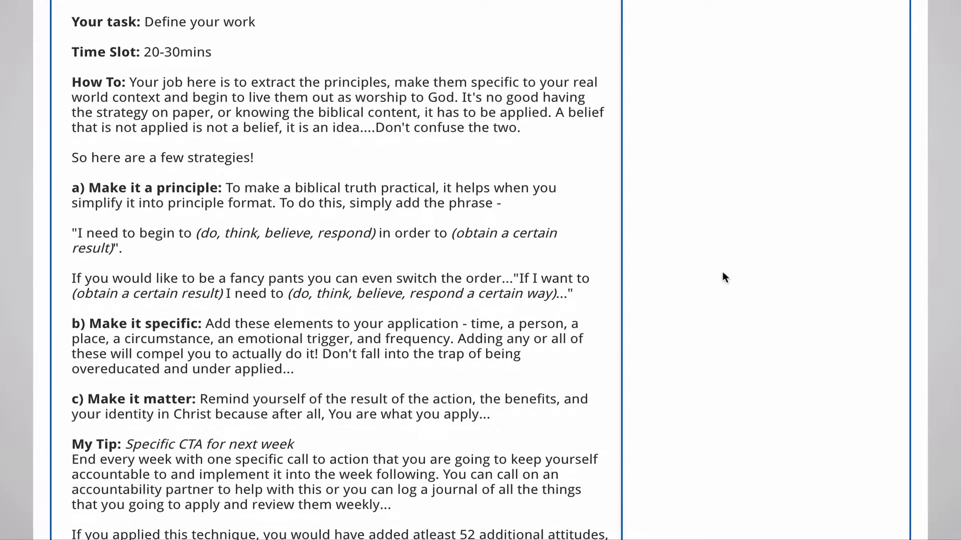
scroll(down, 3)
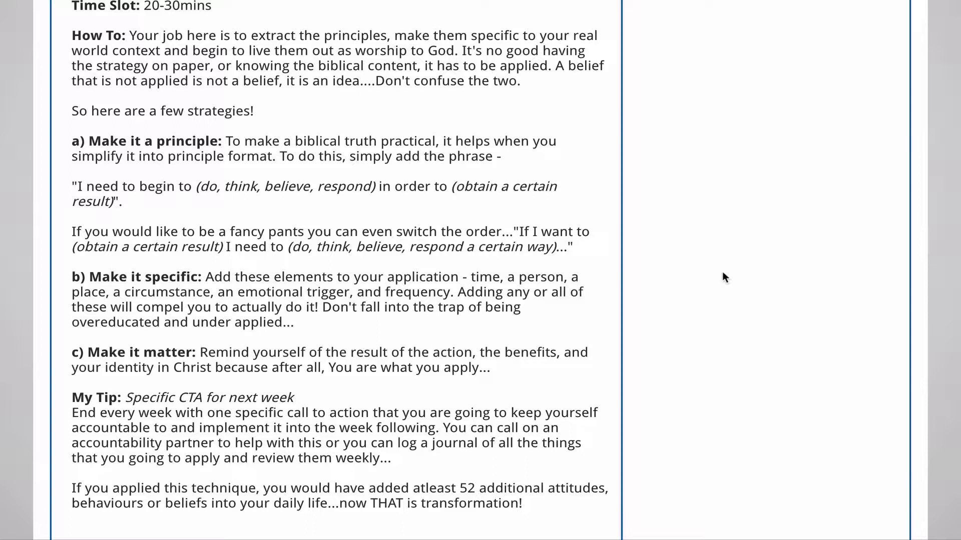
scroll(down, 3)
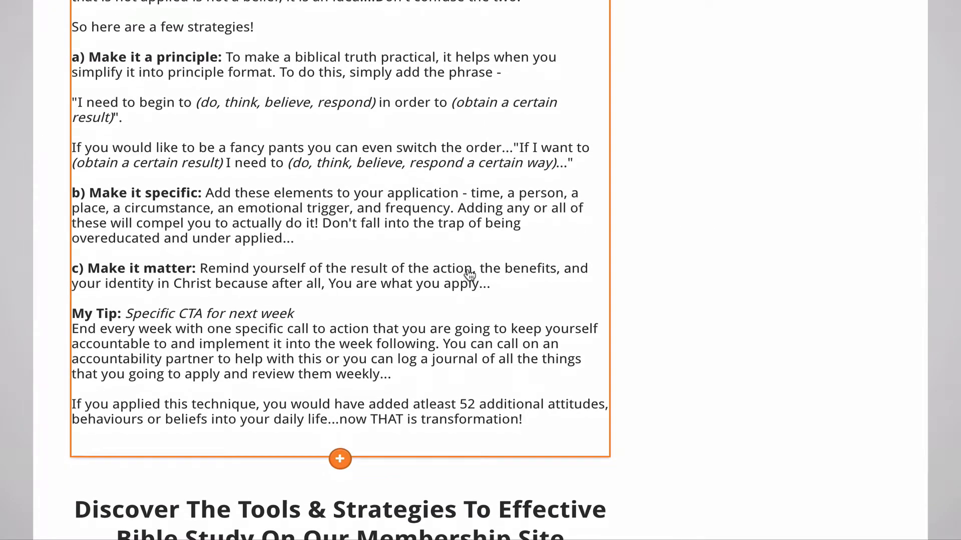